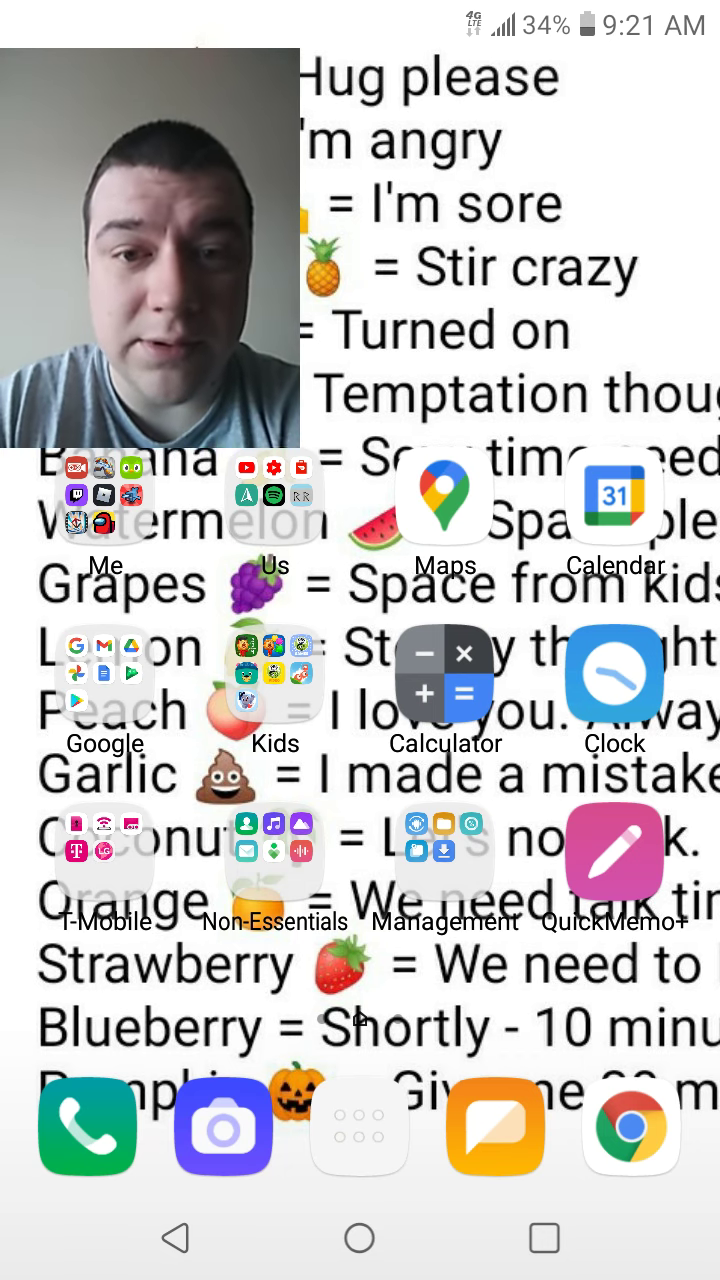
Launch Game Screen Recorder from the home screen
click(275, 674)
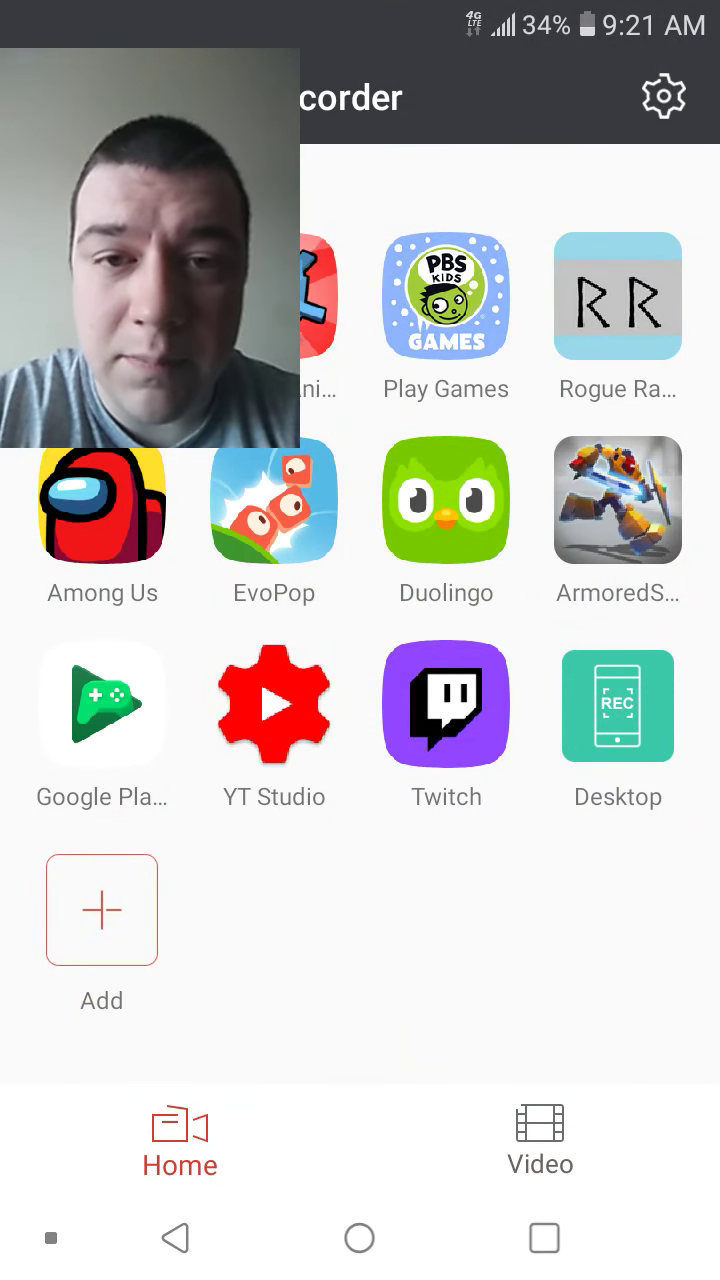
Open the recorder's Video tab and delete all recordings, leaving No Video!
click(539, 1125)
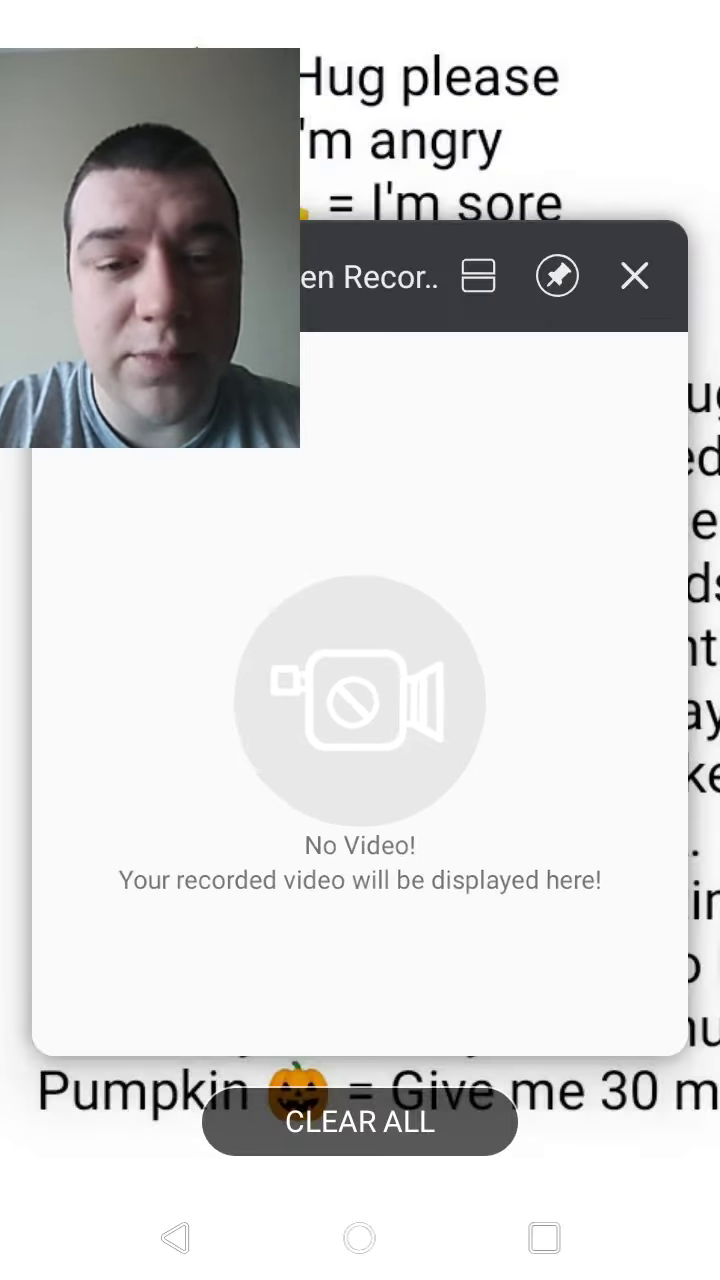
Clear all recent apps to close the recorder, then open Settings
click(633, 276)
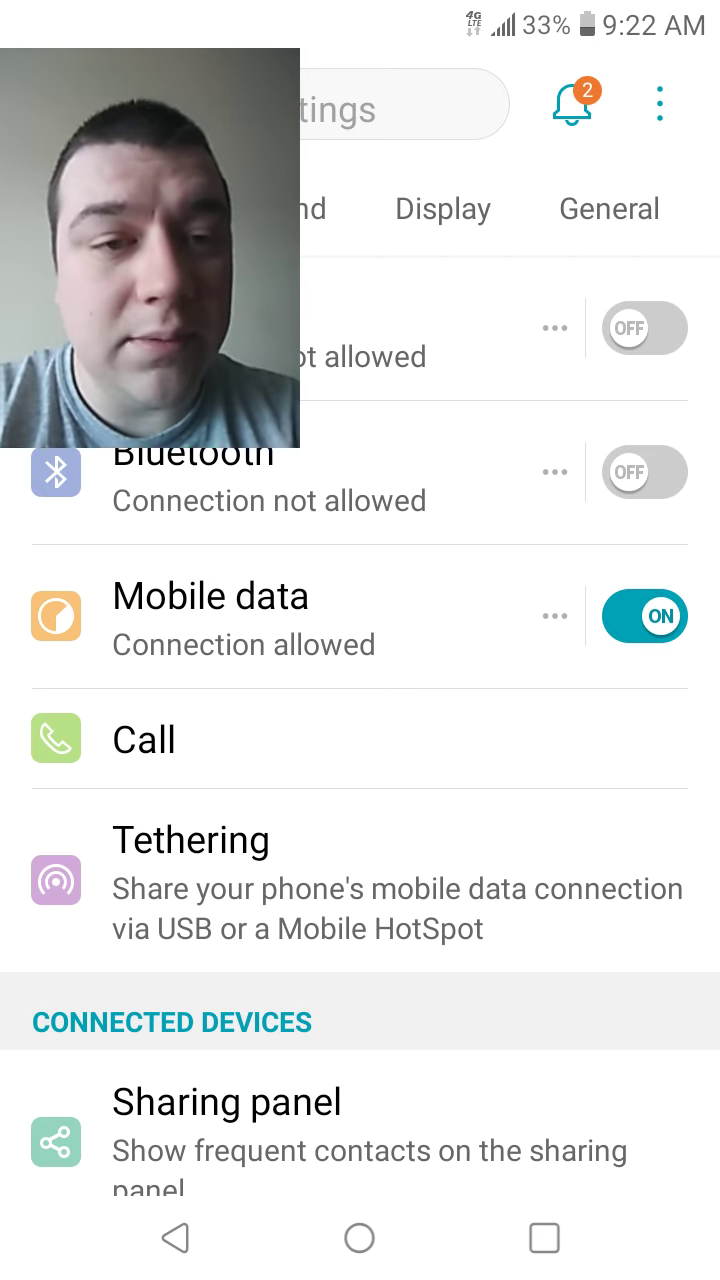
Leave Settings and launch Google Photos on its photo timeline
click(607, 208)
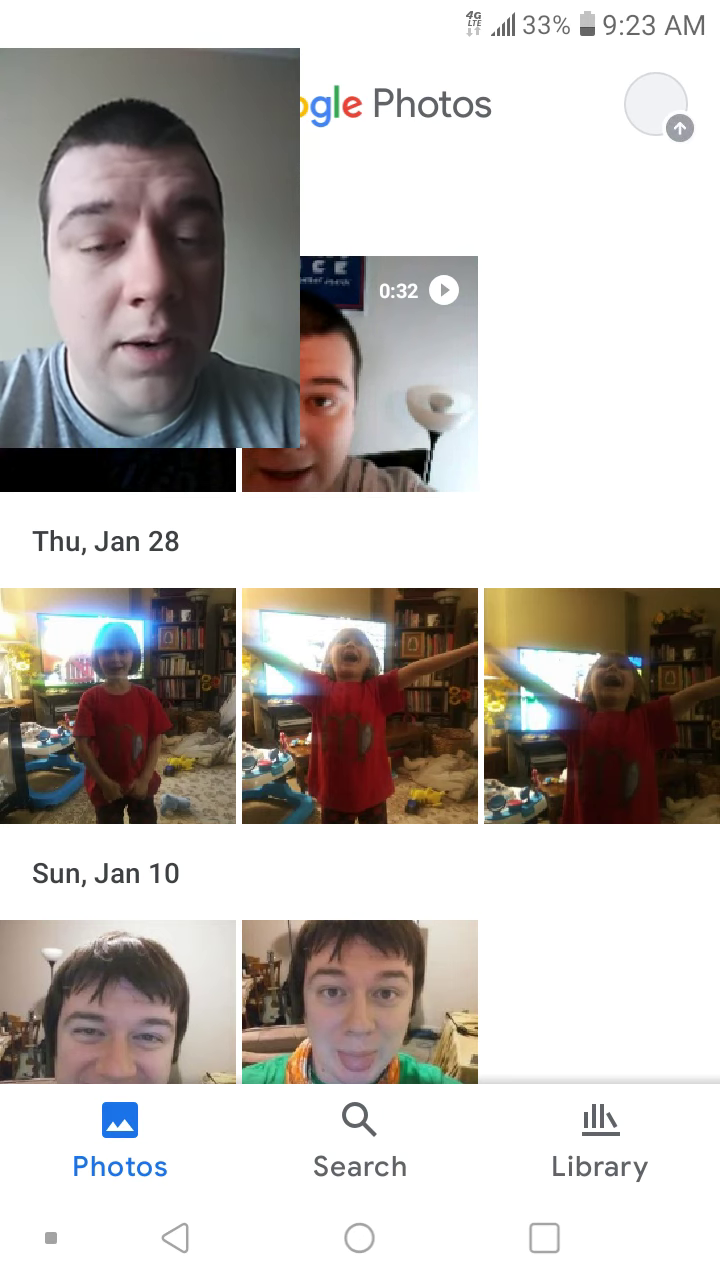
Empty the Google Photos trash from Library, then launch File Manager
click(599, 1125)
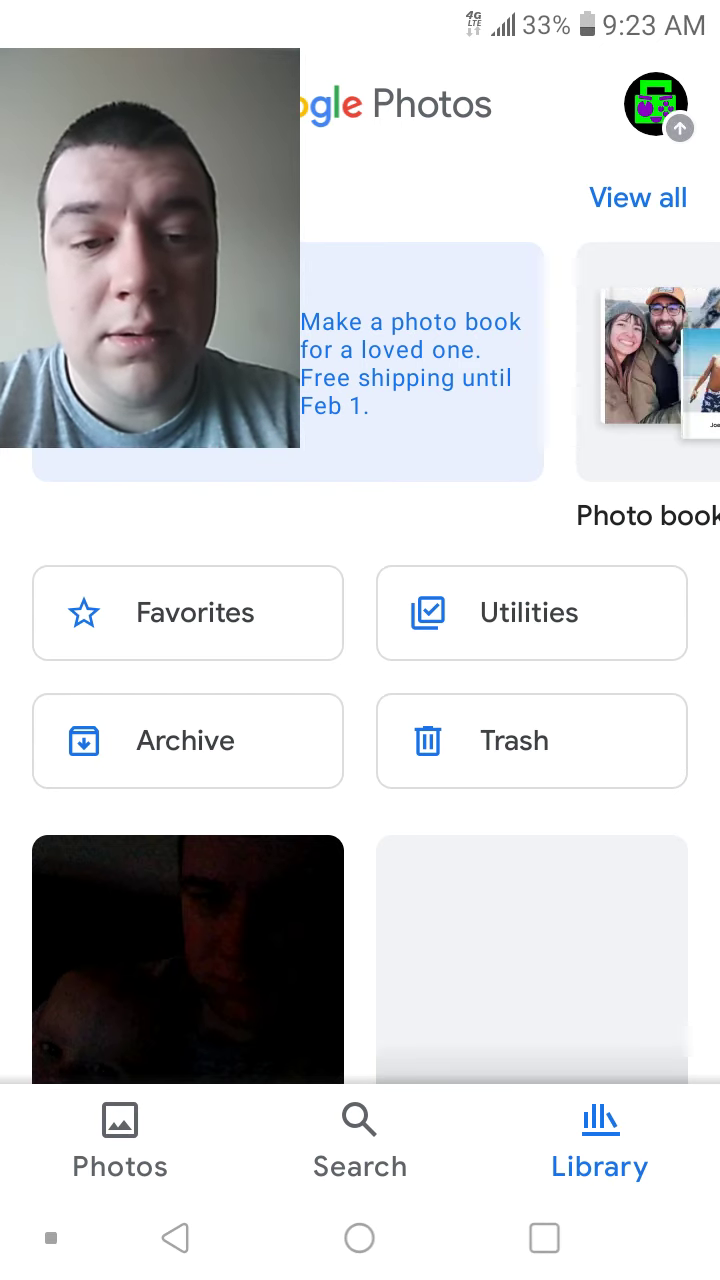
click(531, 741)
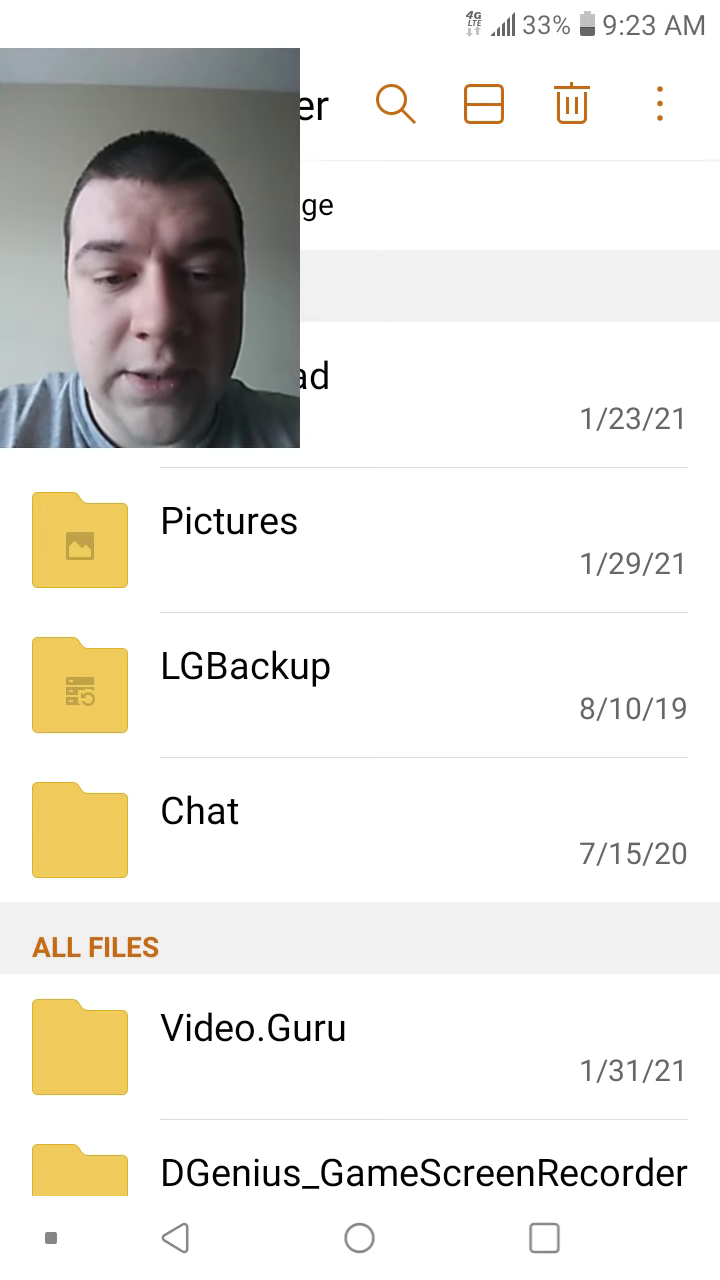
Remove old recording folders in File Manager, then open the home screen's Kids folder
scroll(down, 3)
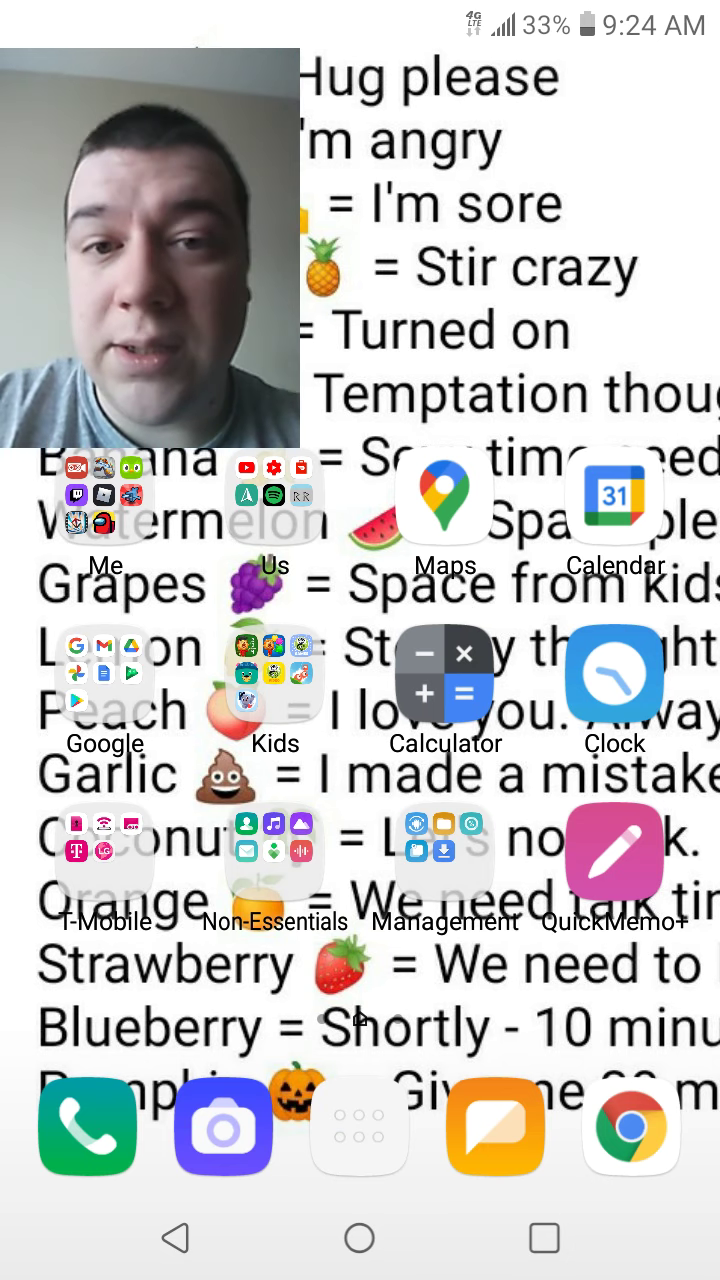
click(274, 672)
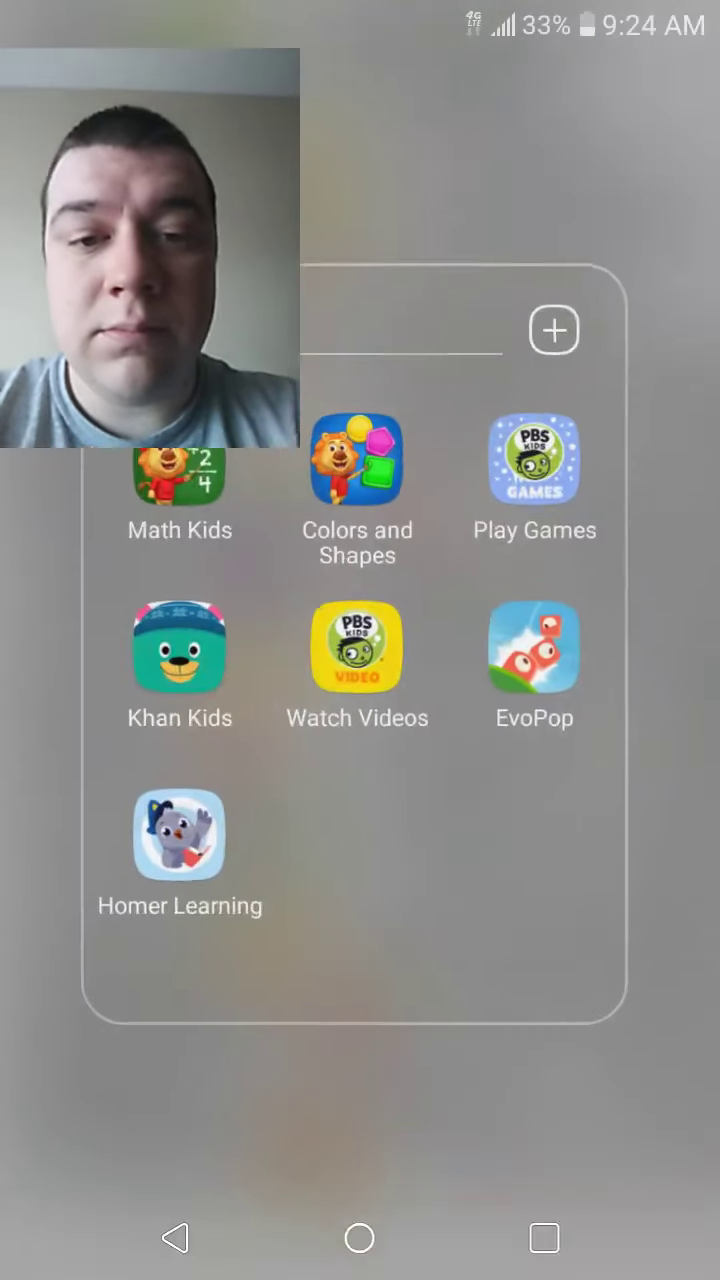